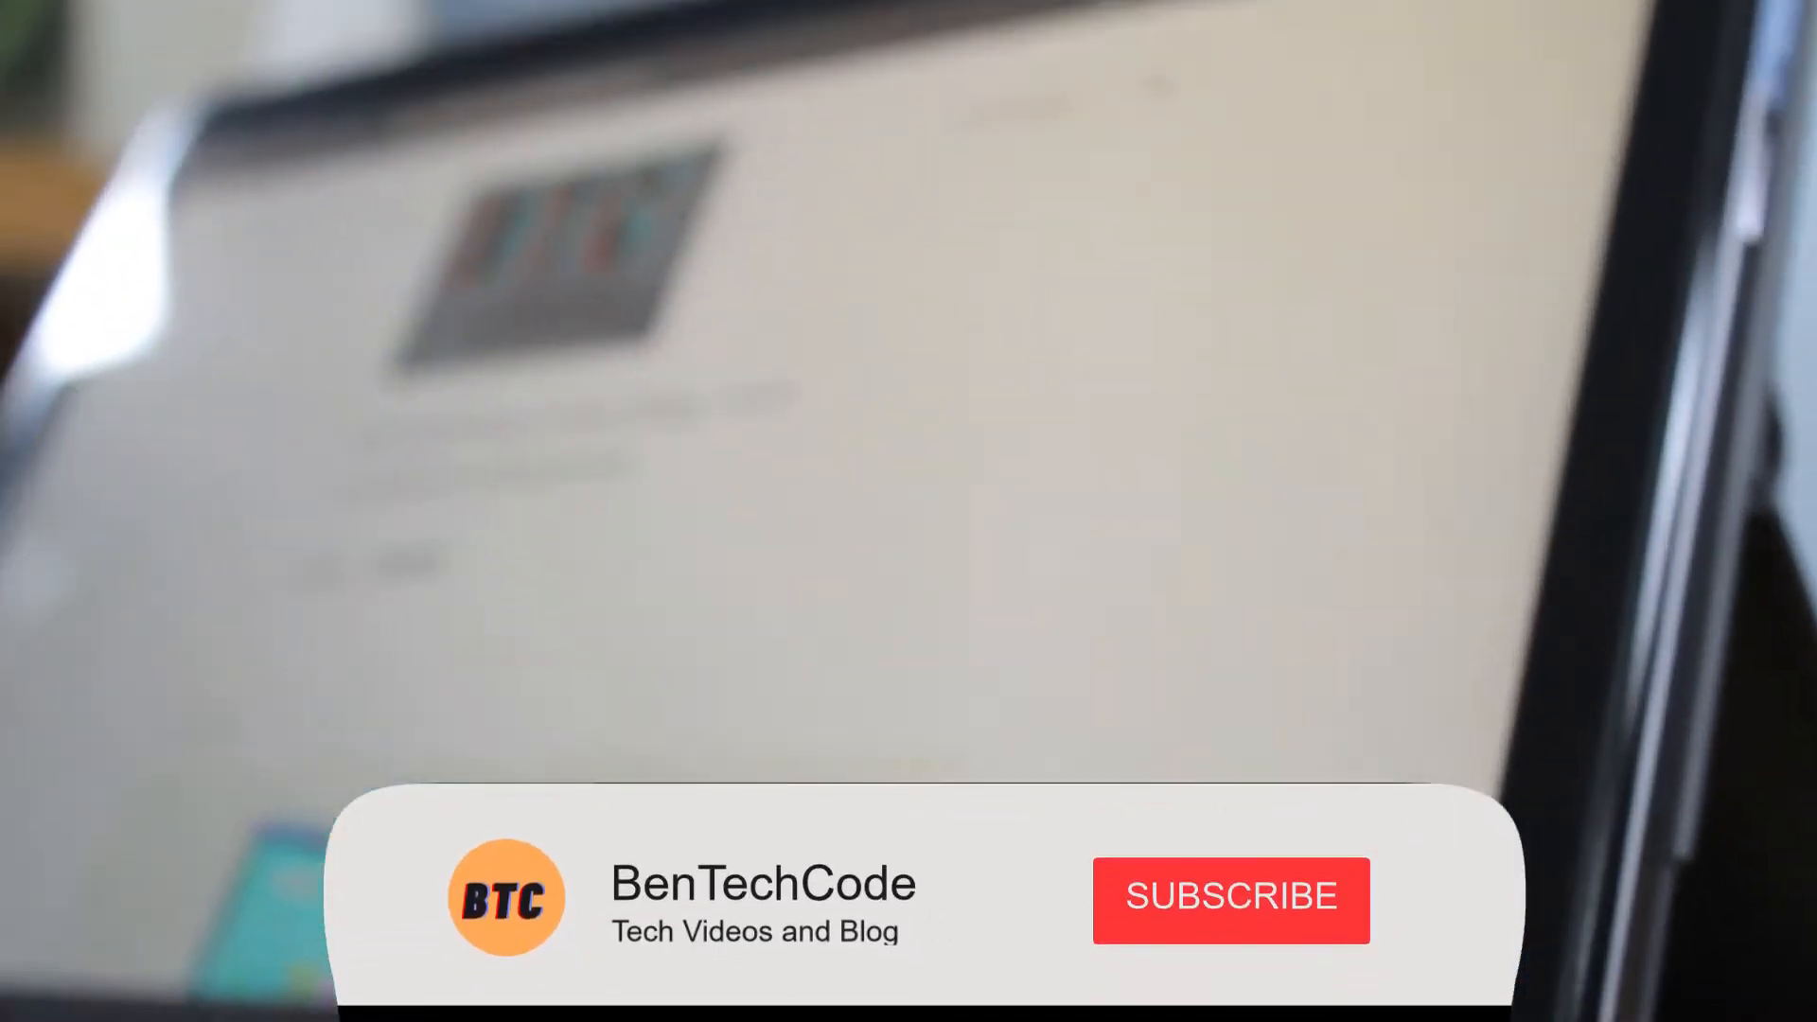
click(1230, 899)
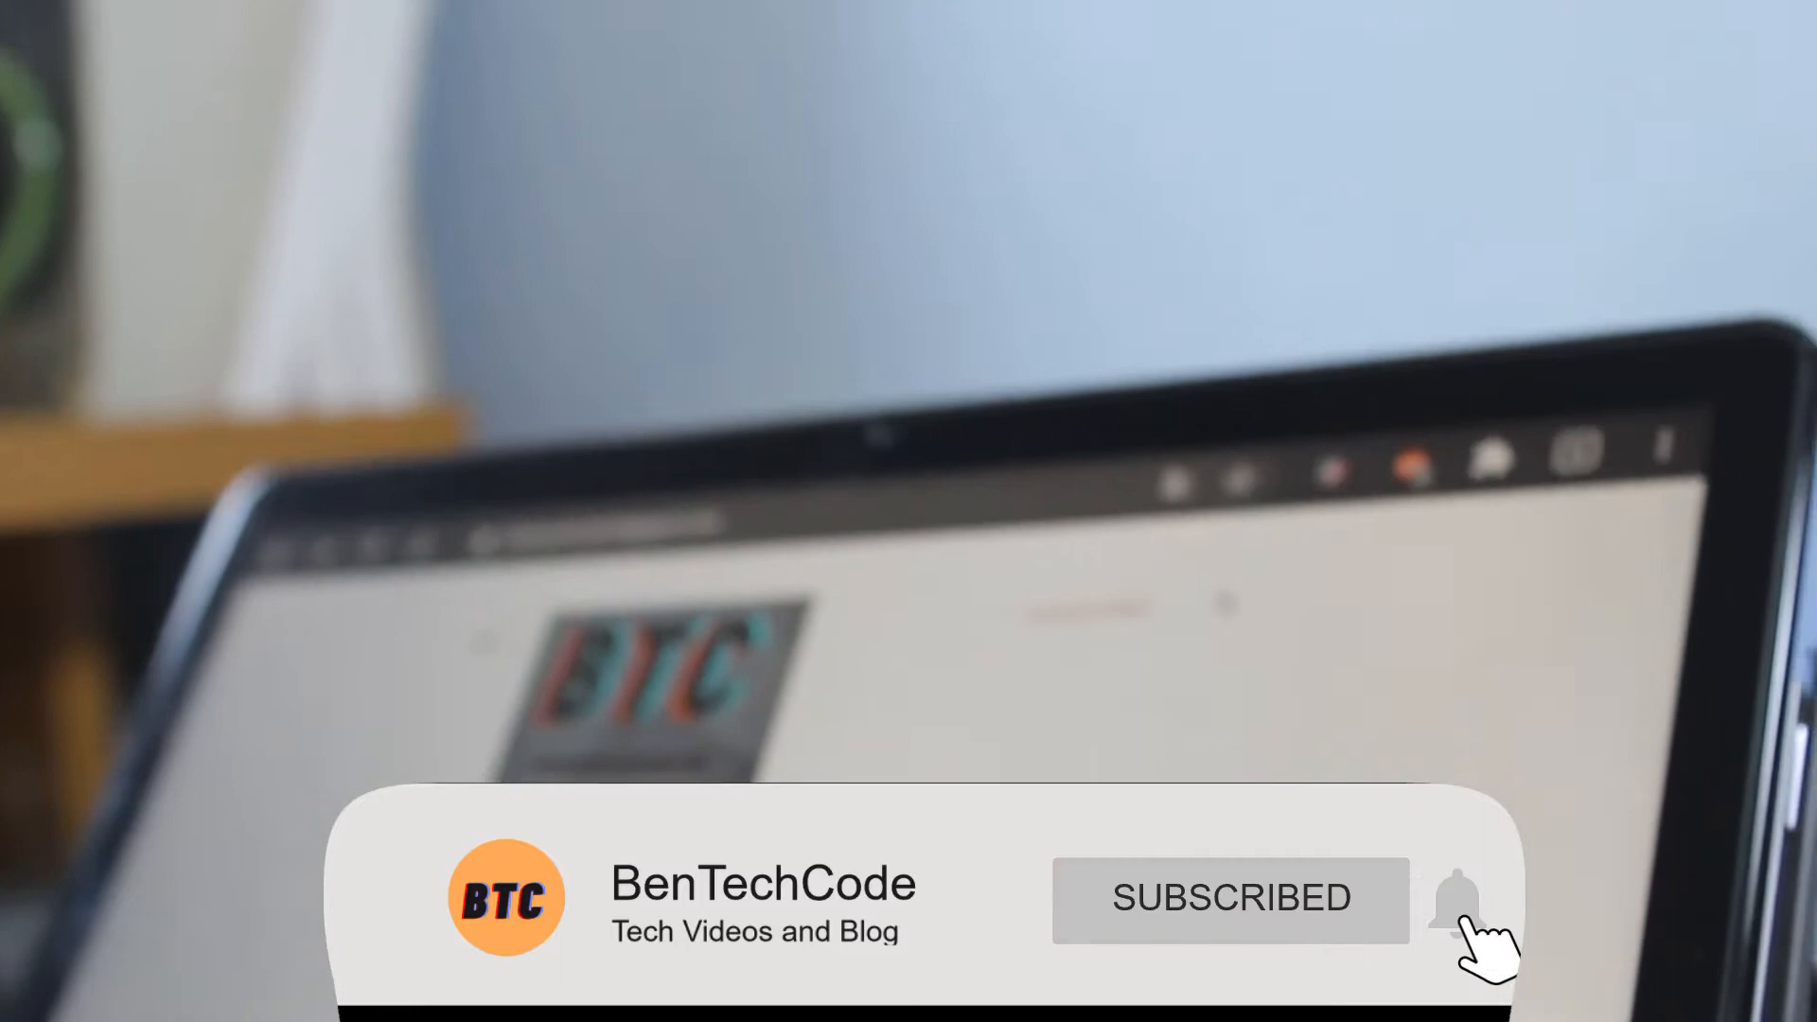